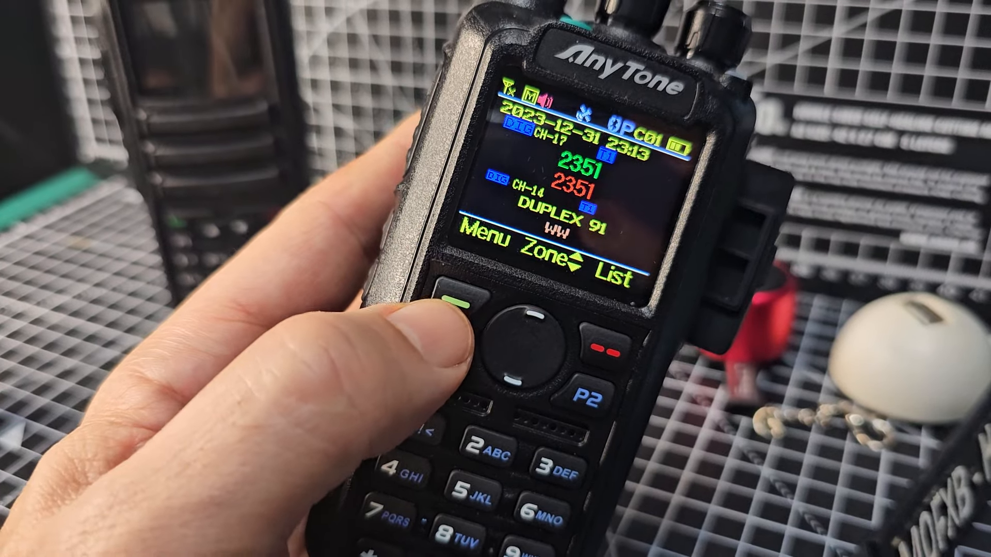
Step: Check the Language dropdown on the Other settings, confirming it is set to English
click(458, 304)
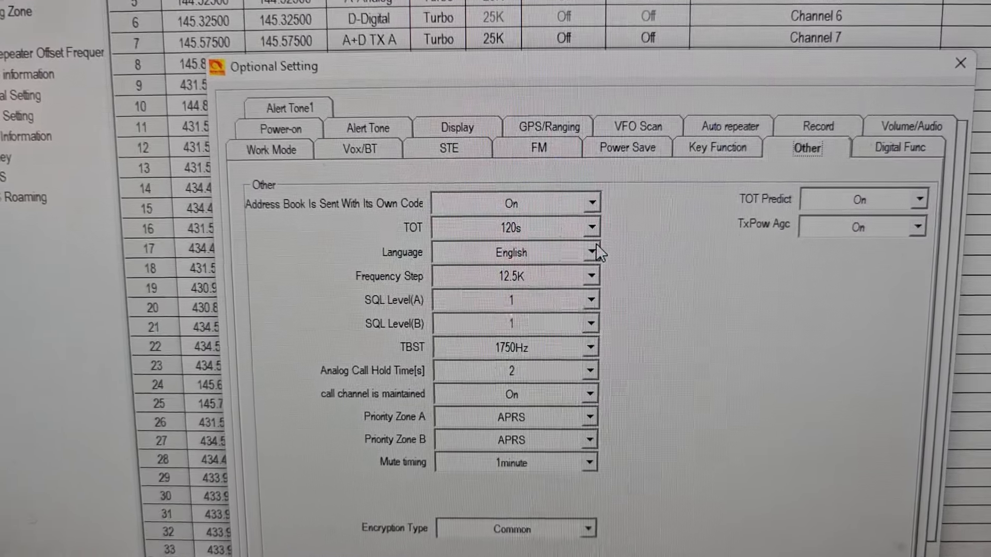
click(591, 252)
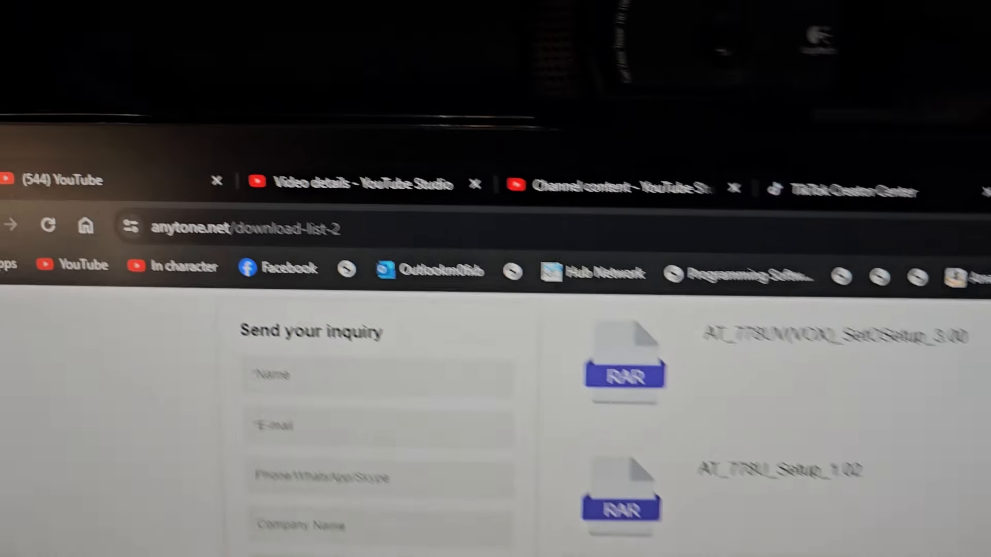
Step: Scroll the download list down to the D878UV PLUS V3.03 official firmware releases
scroll(down, 3)
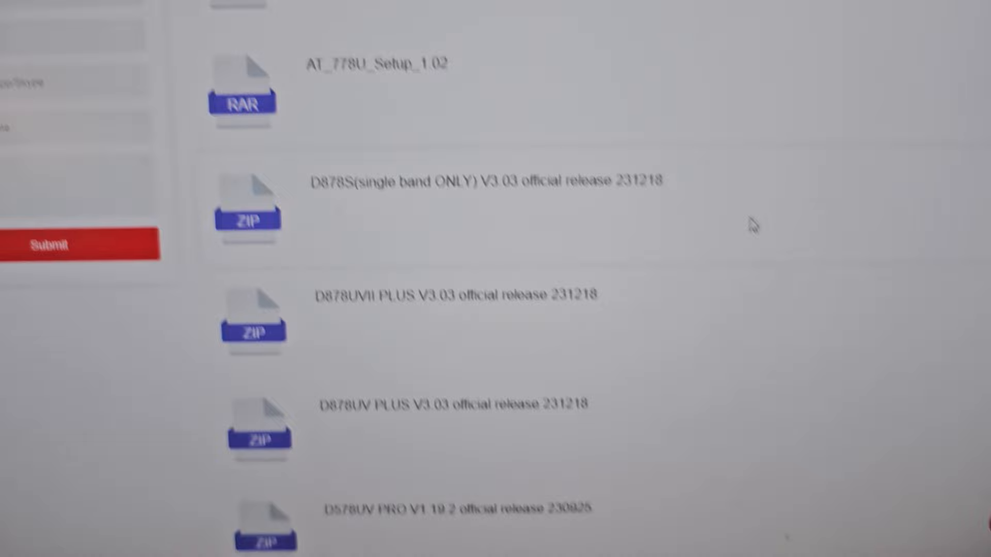